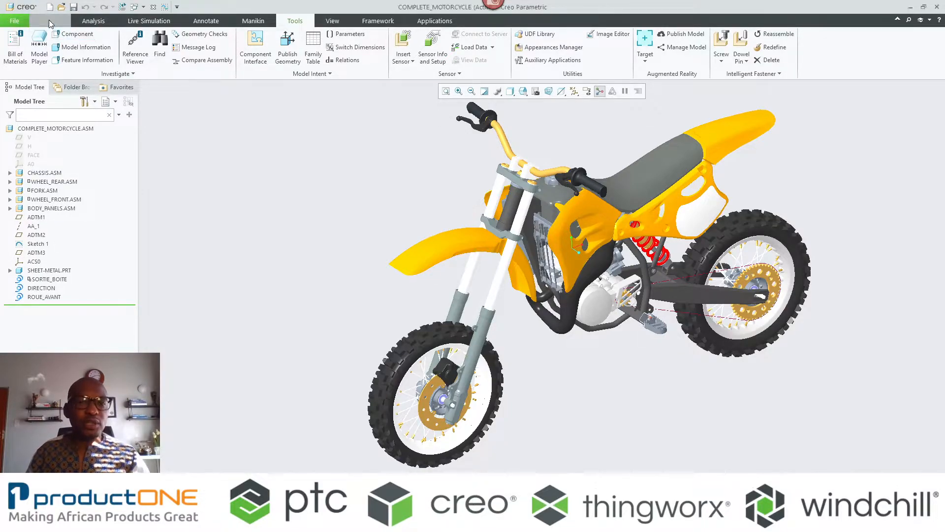
Switch to the Model tab to reach the motorcycle's saved combined views
{"action": "left_click", "coordinate": [50, 20]}
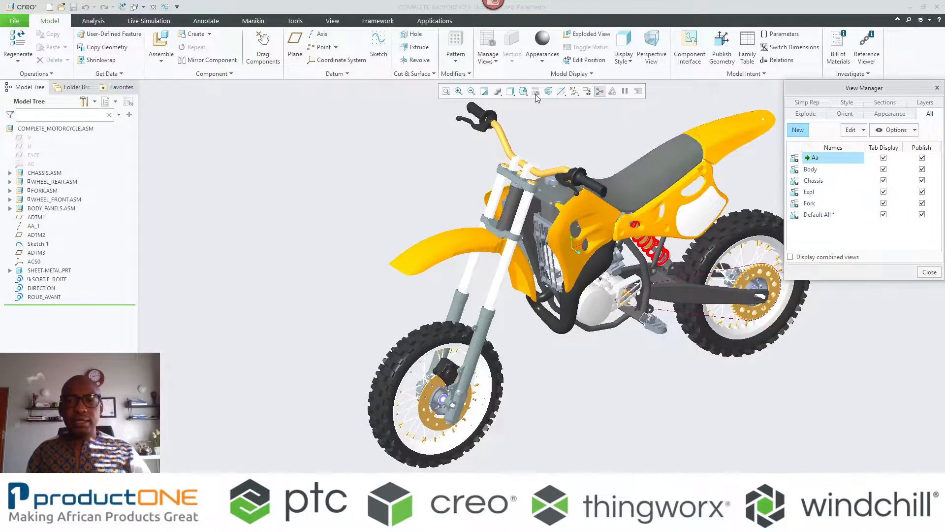
{"action": "mouse_move", "coordinate": [535, 91]}
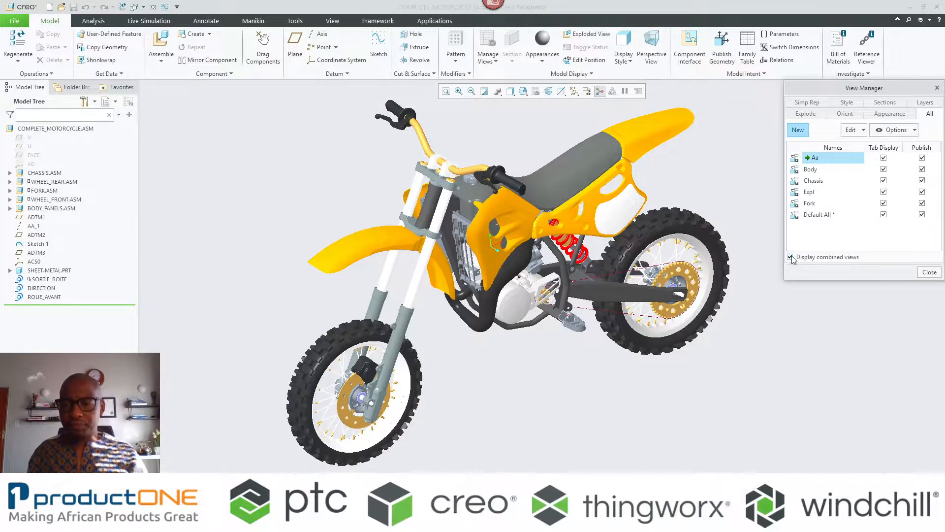
Turn on Display combined views and activate the Chassis view
{"action": "left_click", "coordinate": [790, 257]}
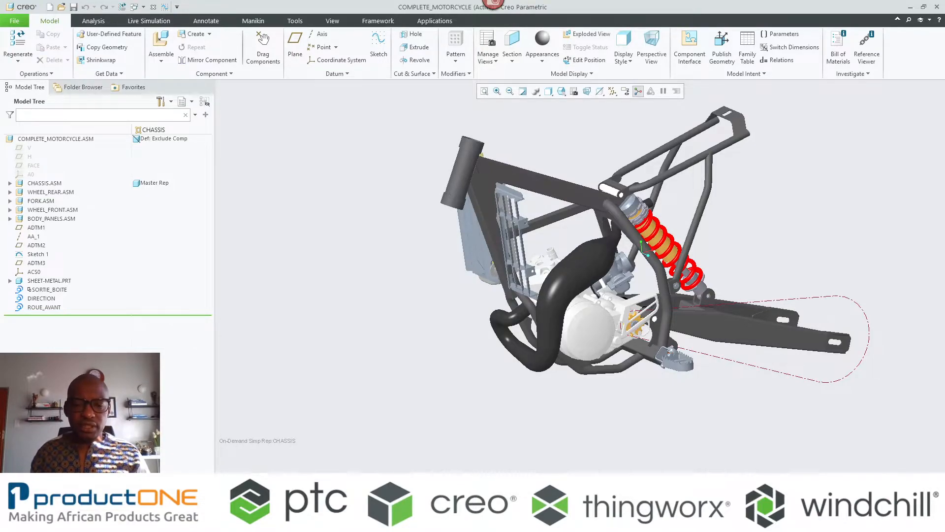
Activate the Master Rep to show the full motorcycle, then go to Tools
{"action": "left_click", "coordinate": [589, 34]}
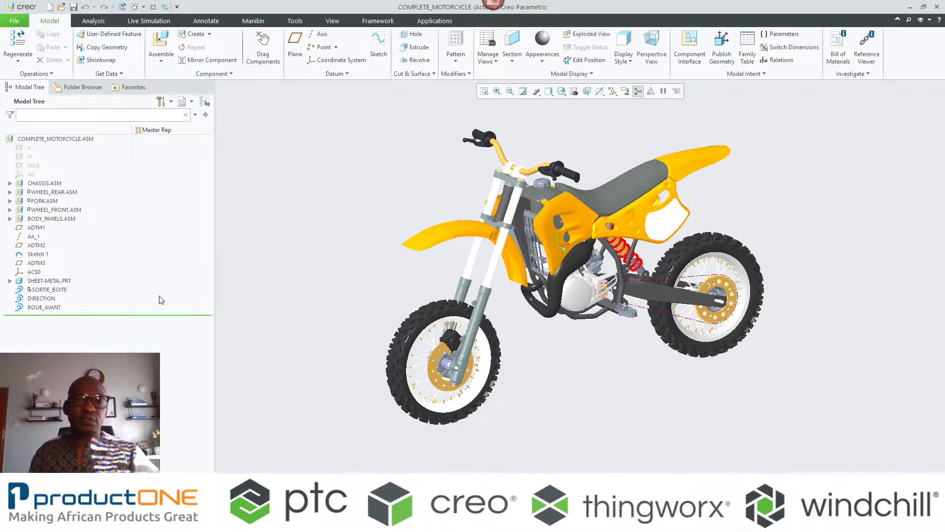
{"action": "left_click", "coordinate": [294, 21]}
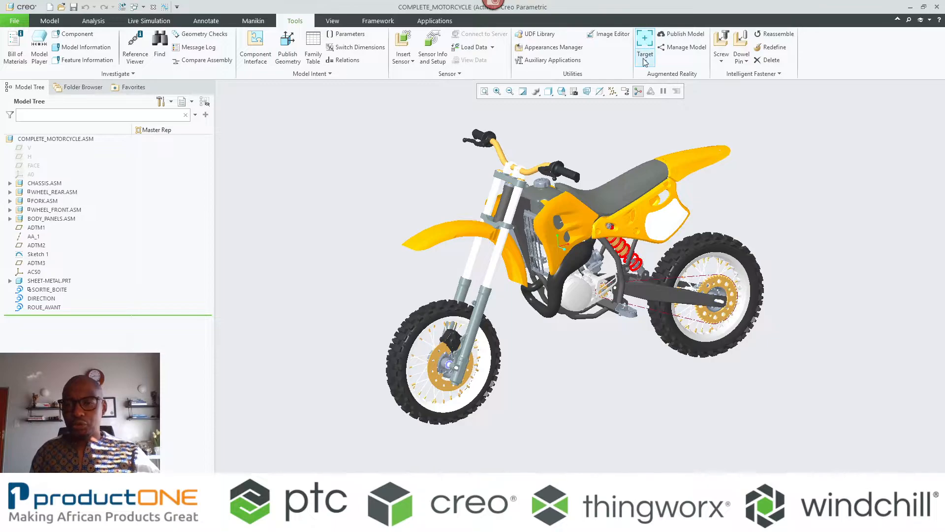
Add a spatial target on the Bottom plane at distance 380
{"action": "left_click", "coordinate": [644, 53]}
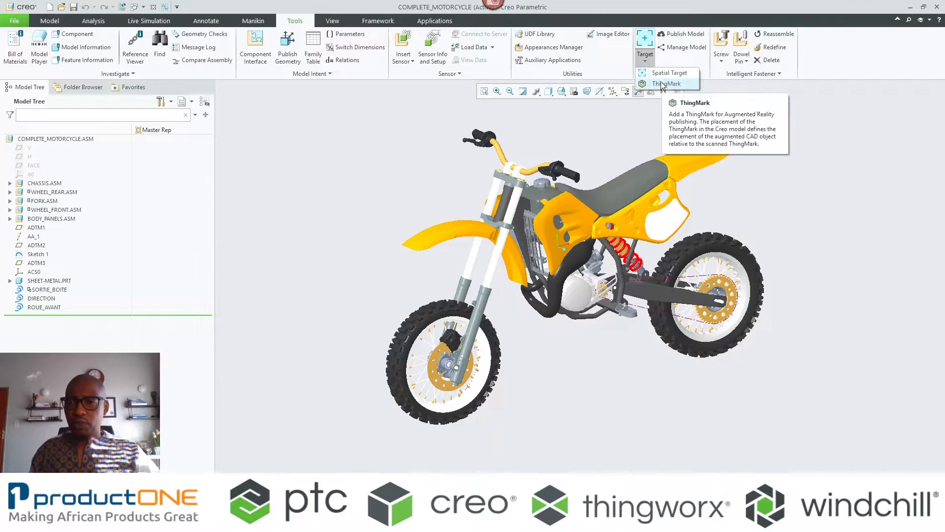
{"action": "left_click", "coordinate": [669, 73]}
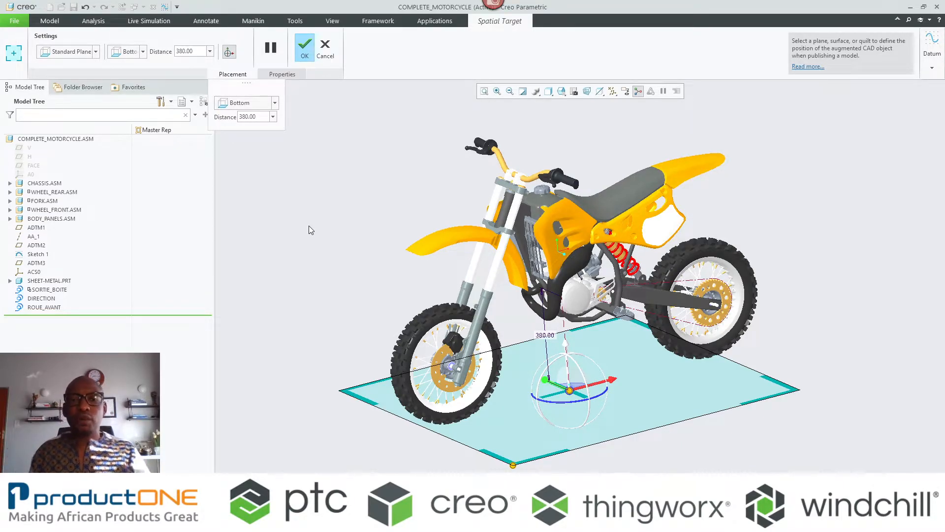
{"action": "mouse_move", "coordinate": [354, 321]}
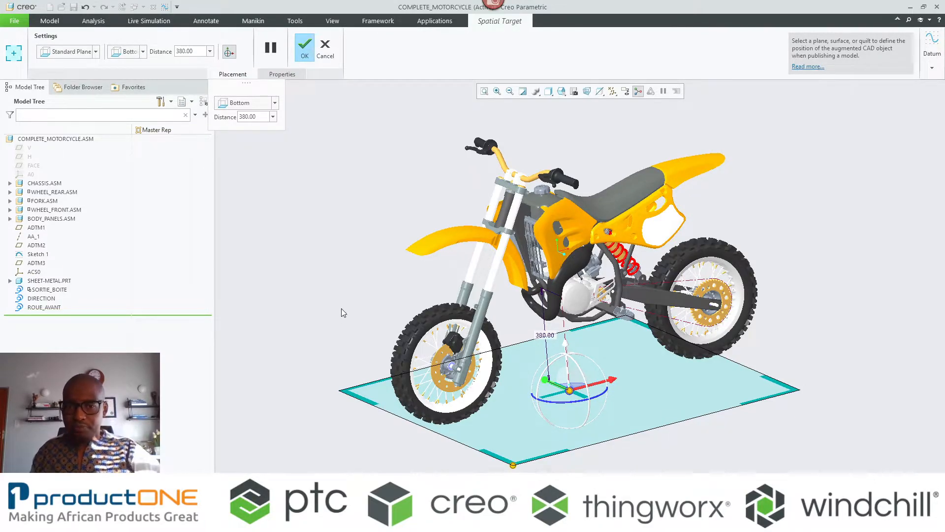
{"action": "left_click", "coordinate": [304, 47]}
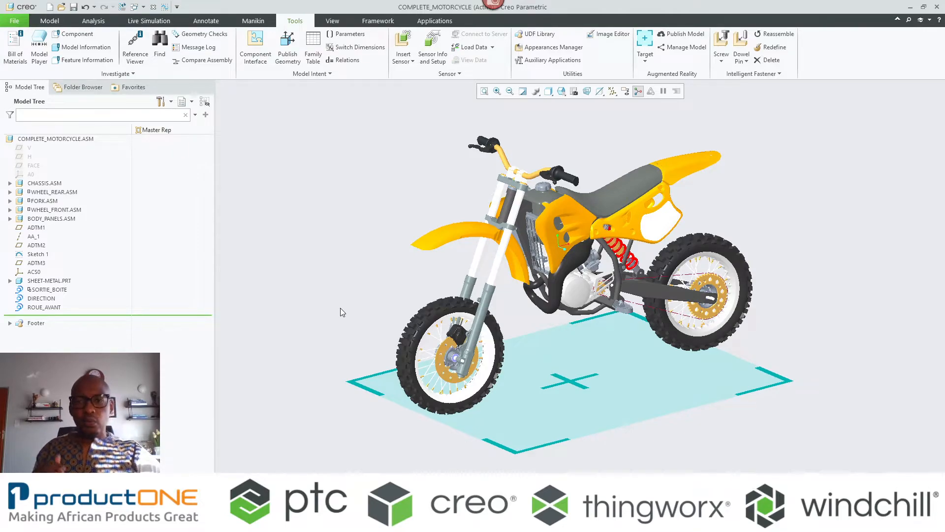
{"action": "mouse_move", "coordinate": [677, 83]}
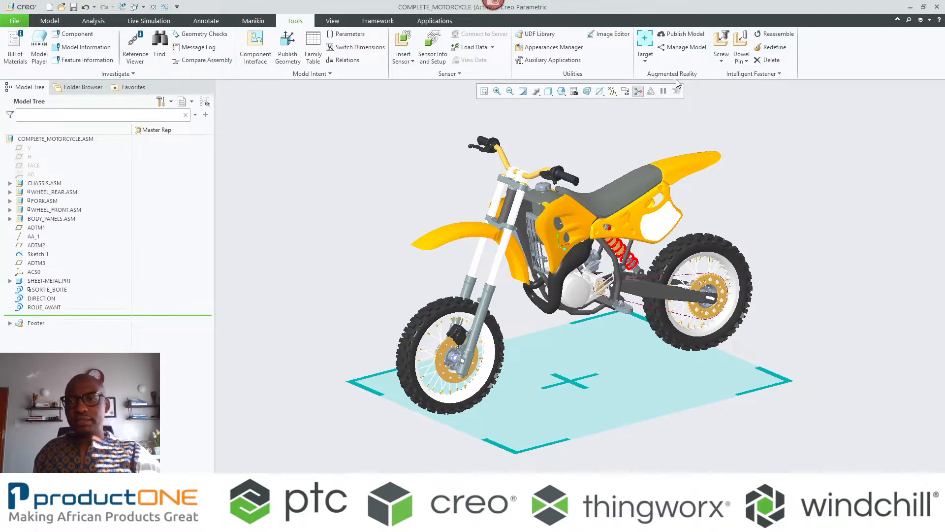
Start Publish Model, accept the data transfer notice, and open Publish To choices
{"action": "left_click", "coordinate": [684, 34]}
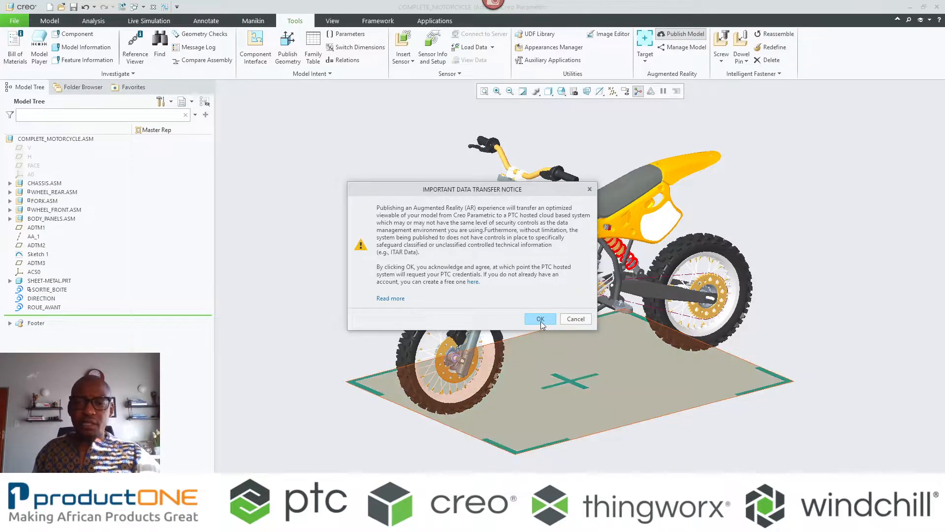
{"action": "left_click", "coordinate": [539, 318]}
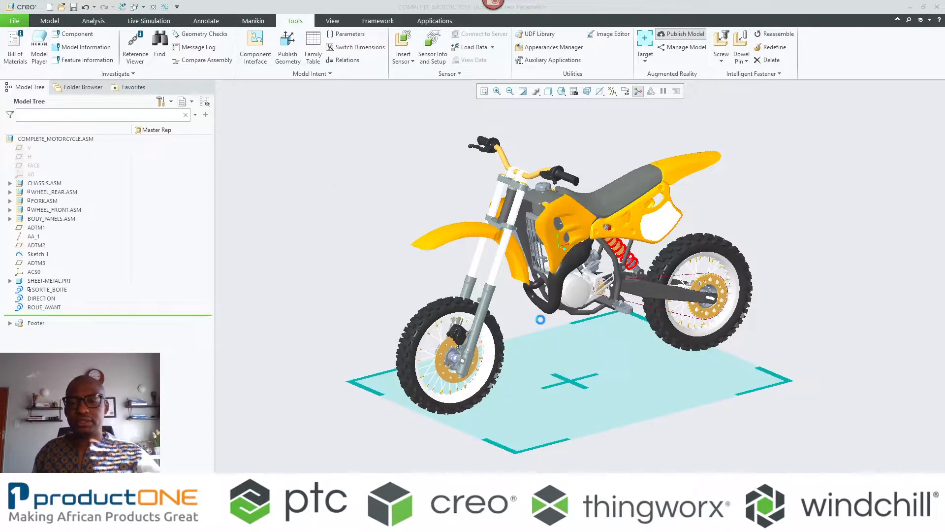
{"action": "left_click", "coordinate": [680, 34]}
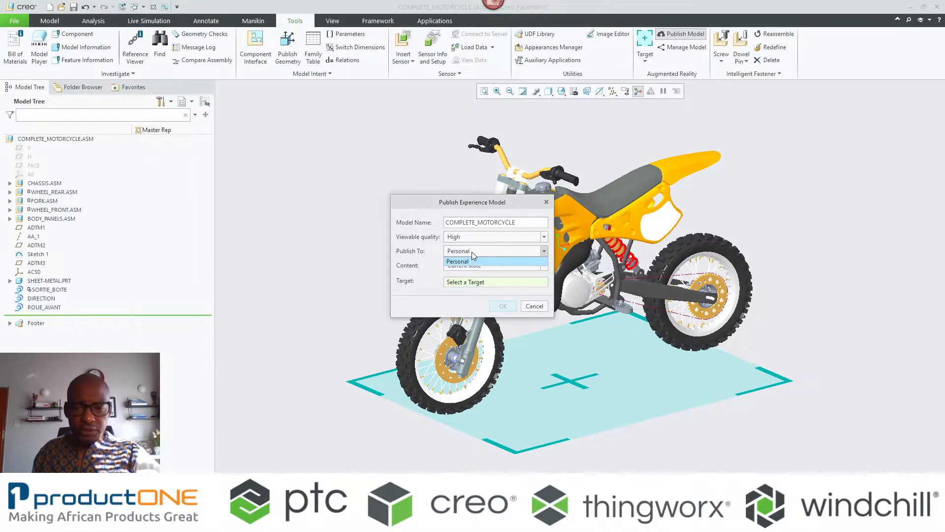
Publish all combined states to the Personal space, anchored to SpatialTarget_1
{"action": "left_click", "coordinate": [456, 261]}
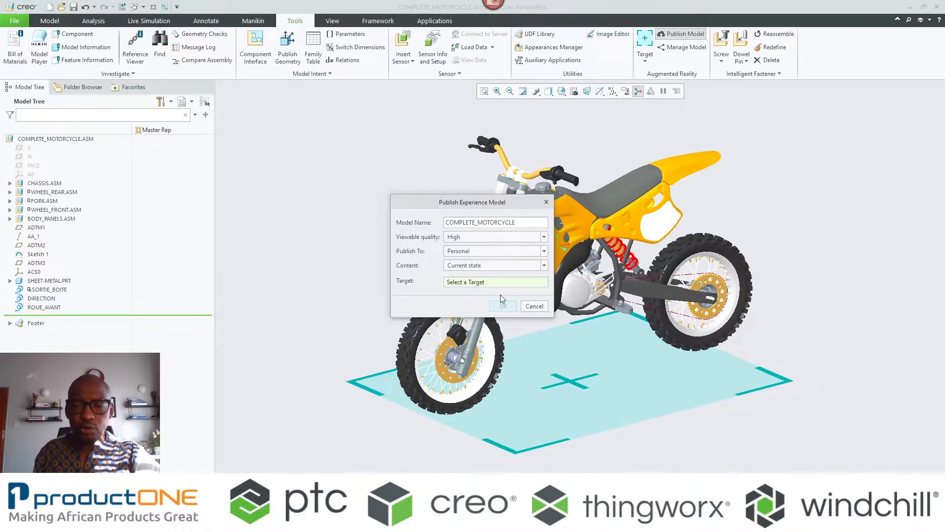
{"action": "left_click", "coordinate": [543, 265]}
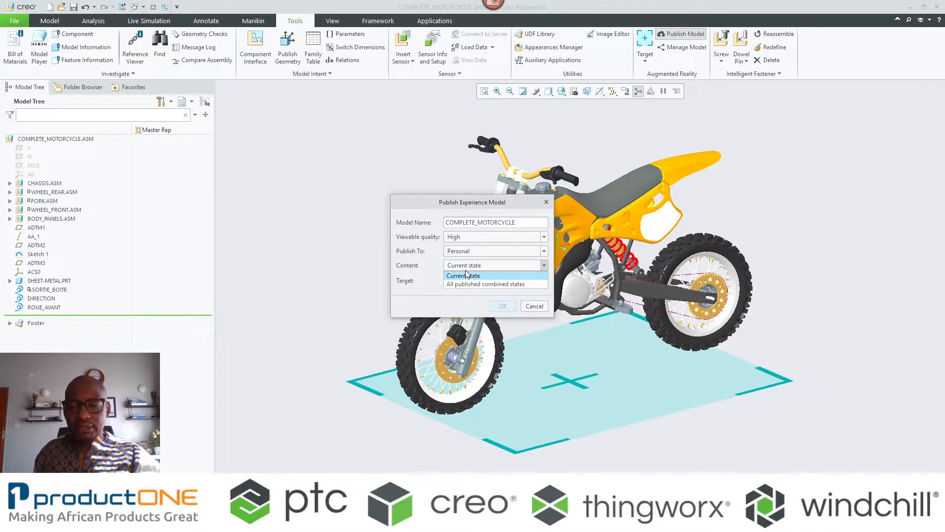
{"action": "left_click", "coordinate": [493, 284]}
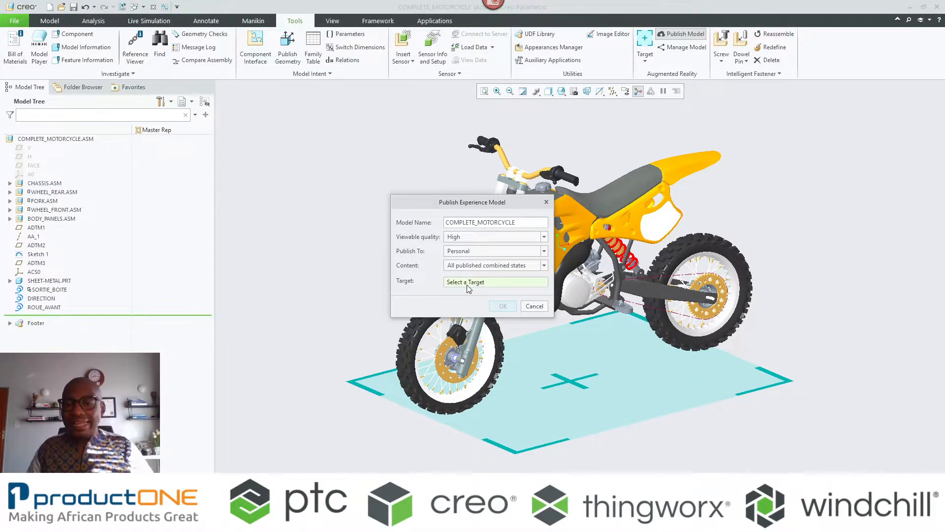
{"action": "left_click", "coordinate": [572, 379]}
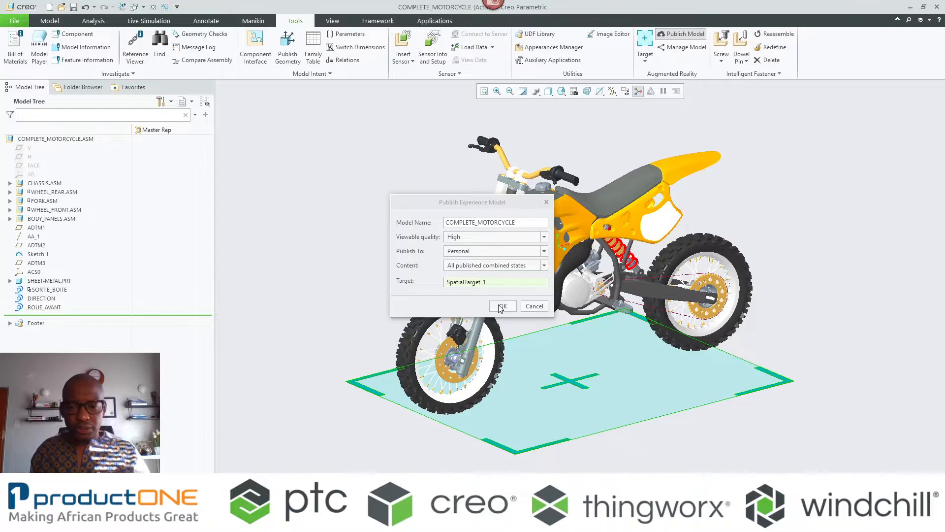
{"action": "left_click", "coordinate": [502, 306]}
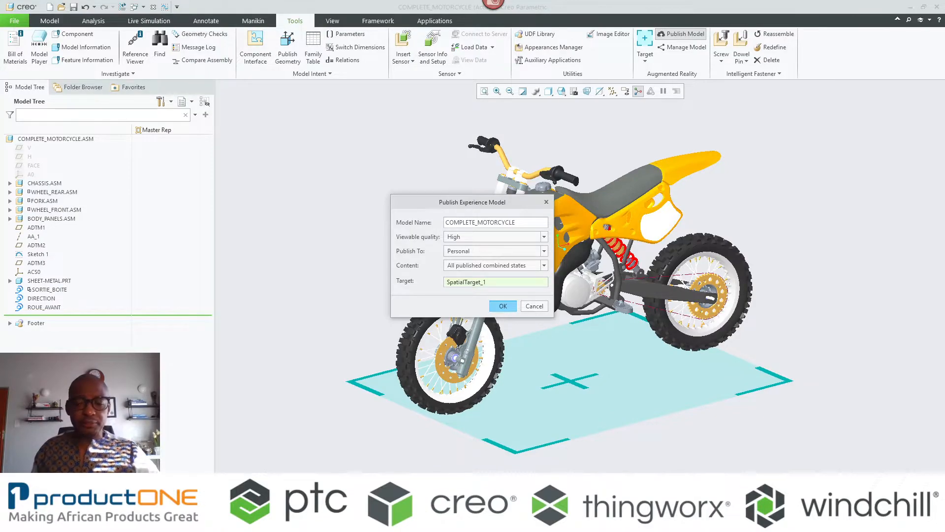
{"action": "left_click", "coordinate": [502, 305]}
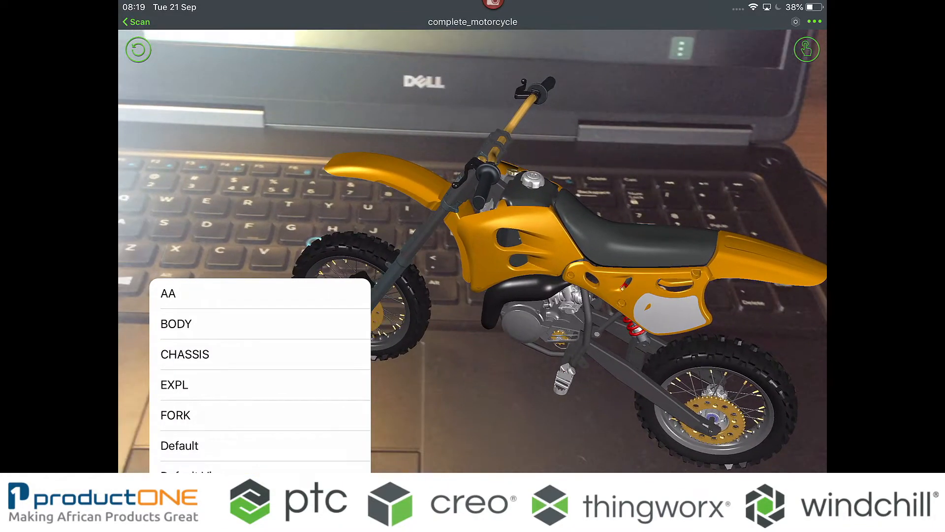
Show the FORK state in Vuforia View and open the iPad's Screen Mirroring panel
{"action": "left_click", "coordinate": [176, 322]}
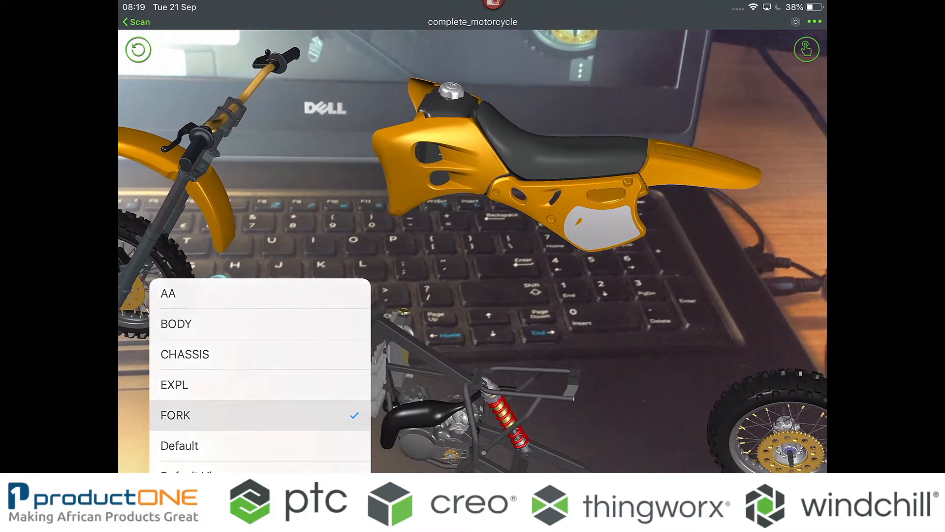
{"action": "left_click", "coordinate": [175, 414]}
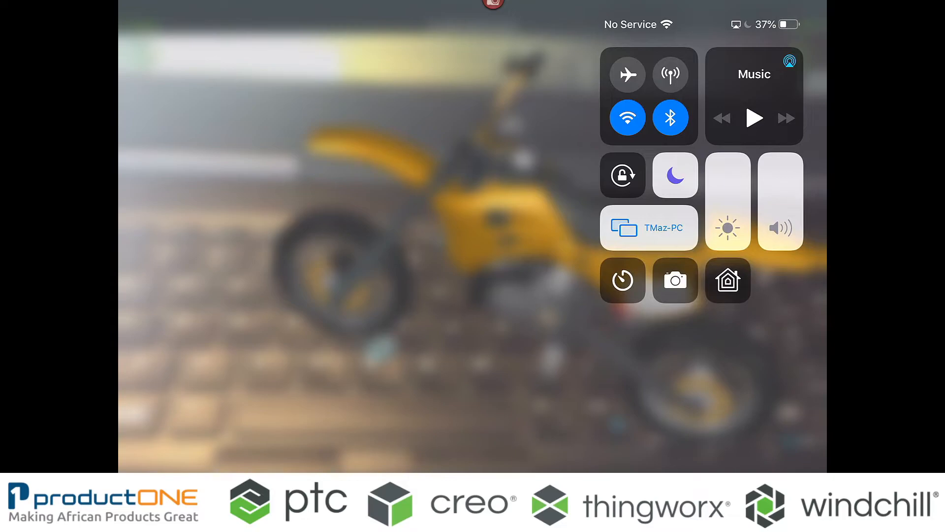
{"action": "left_click", "coordinate": [648, 228]}
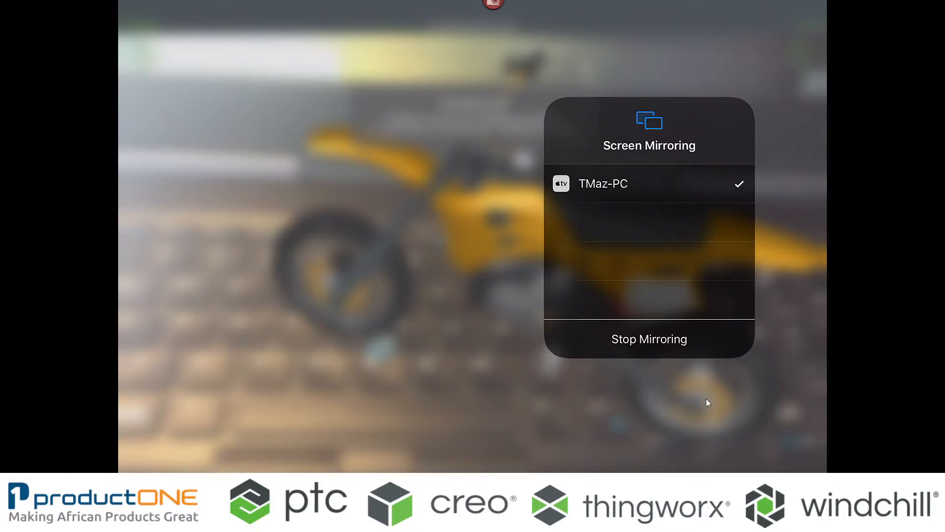